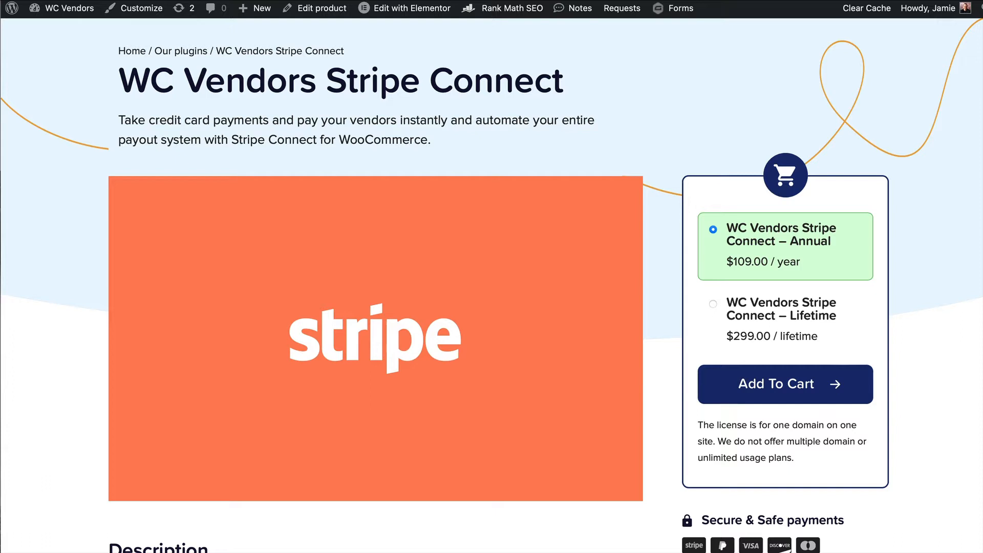
{"action": "mouse_move", "coordinate": [605, 82]}
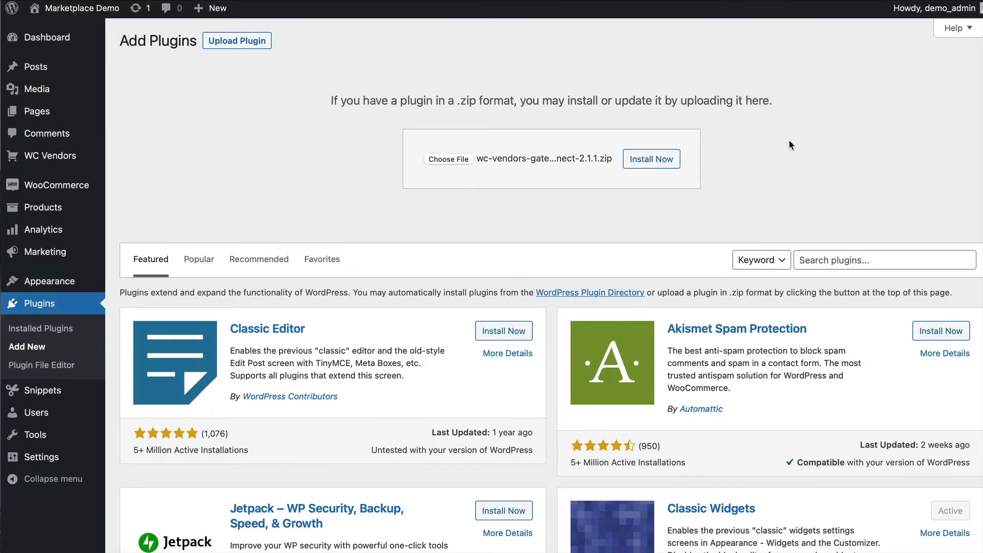
Install the uploaded wc-vendors-gateway-stripe-connect-2.1.1.zip plugin package
{"action": "left_click", "coordinate": [652, 159]}
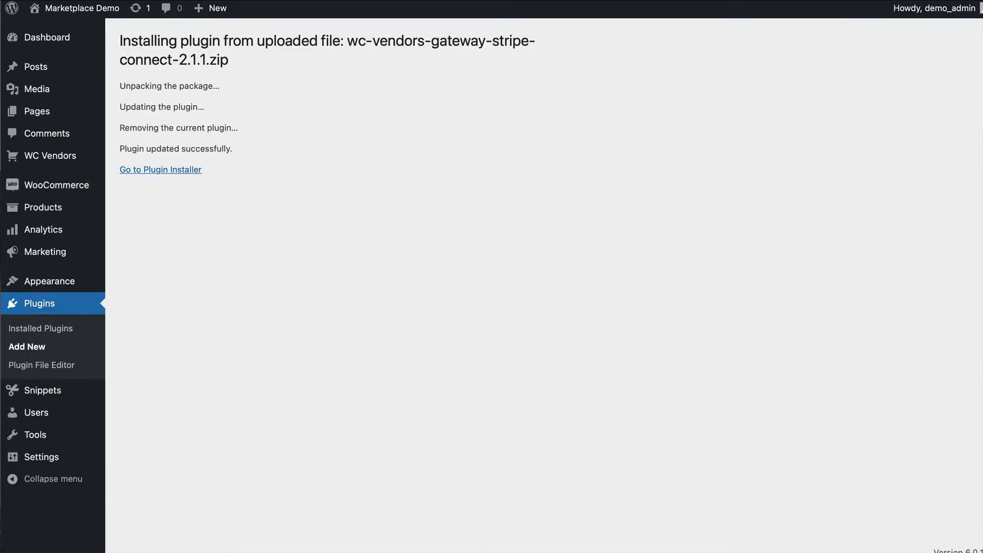
{"action": "mouse_move", "coordinate": [434, 286]}
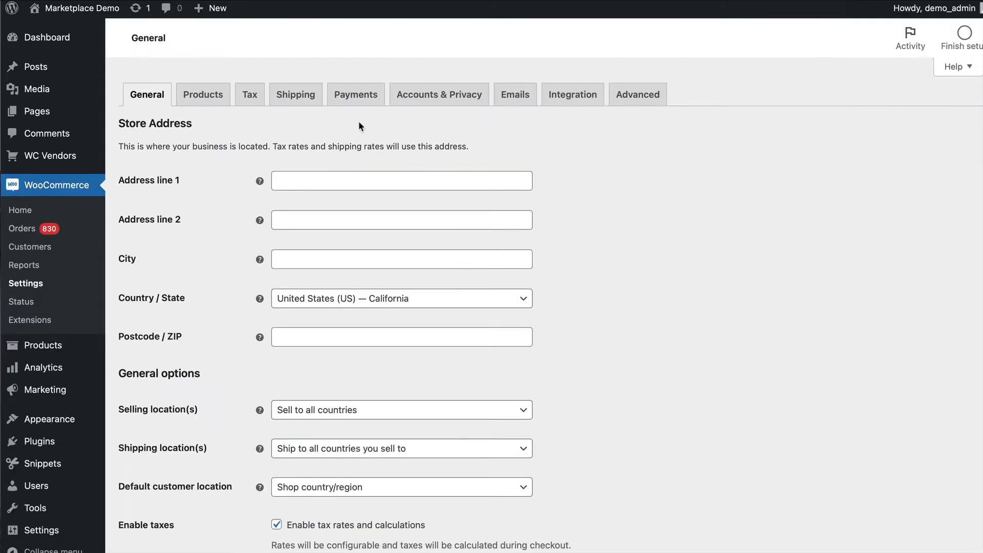
Enable Stripe Connect under WooCommerce Payments and open its settings
{"action": "left_click", "coordinate": [355, 94]}
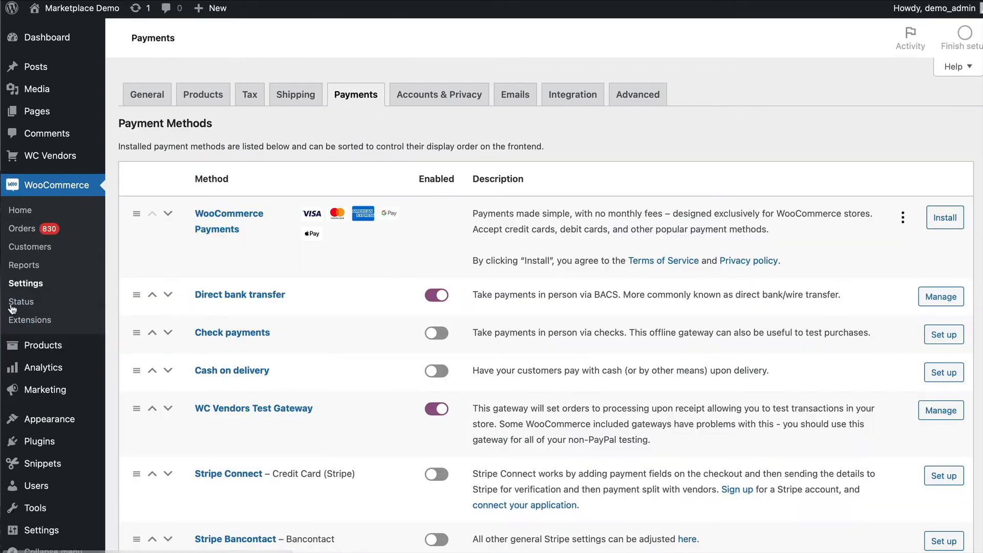
{"action": "scroll", "scroll_direction": "down", "scroll_amount": 3}
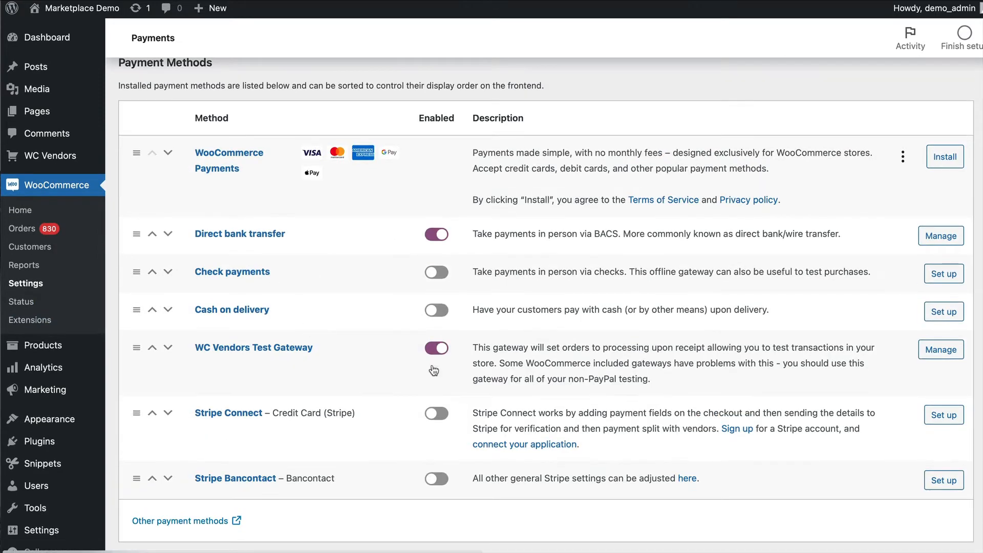
{"action": "left_click", "coordinate": [437, 413]}
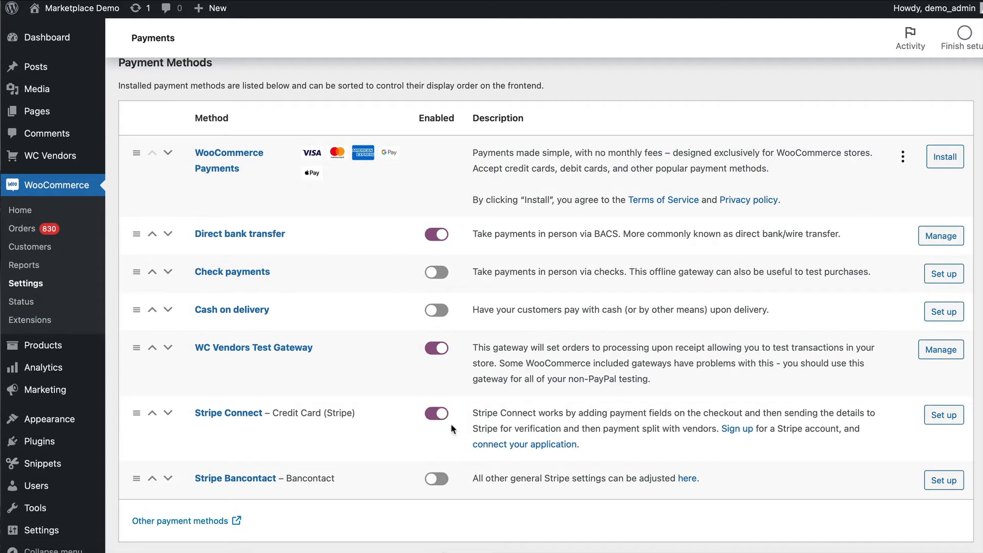
{"action": "left_click", "coordinate": [944, 415]}
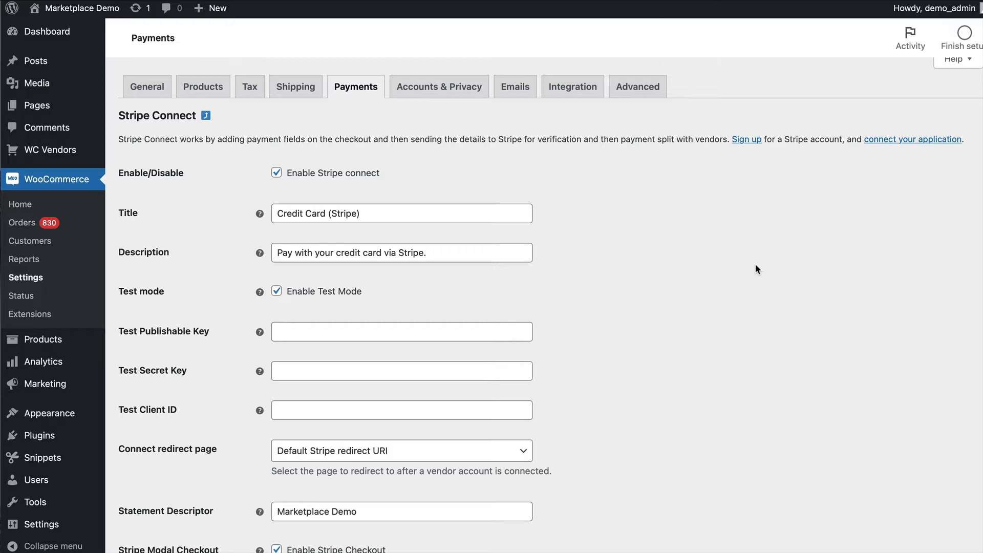
{"action": "left_click", "coordinate": [913, 139]}
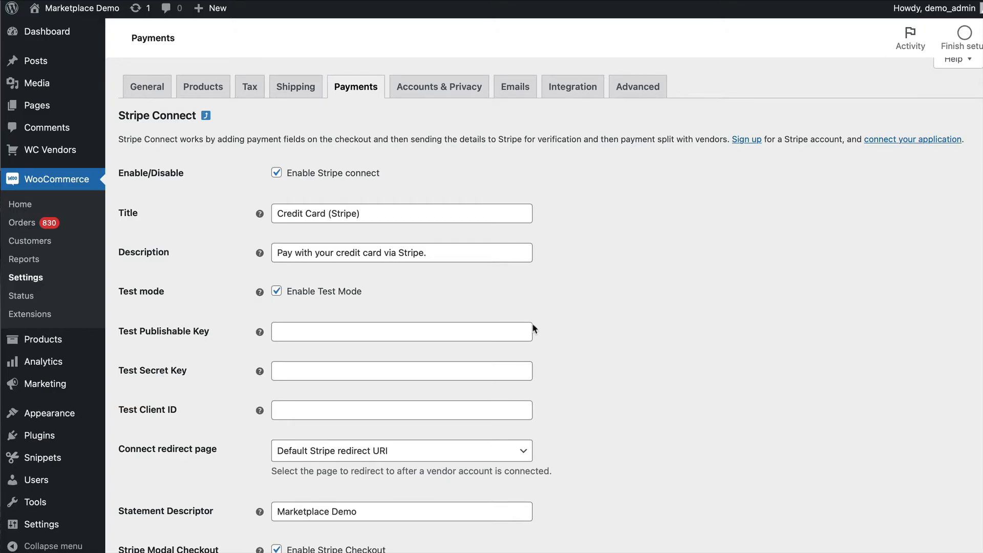
{"action": "mouse_move", "coordinate": [225, 354]}
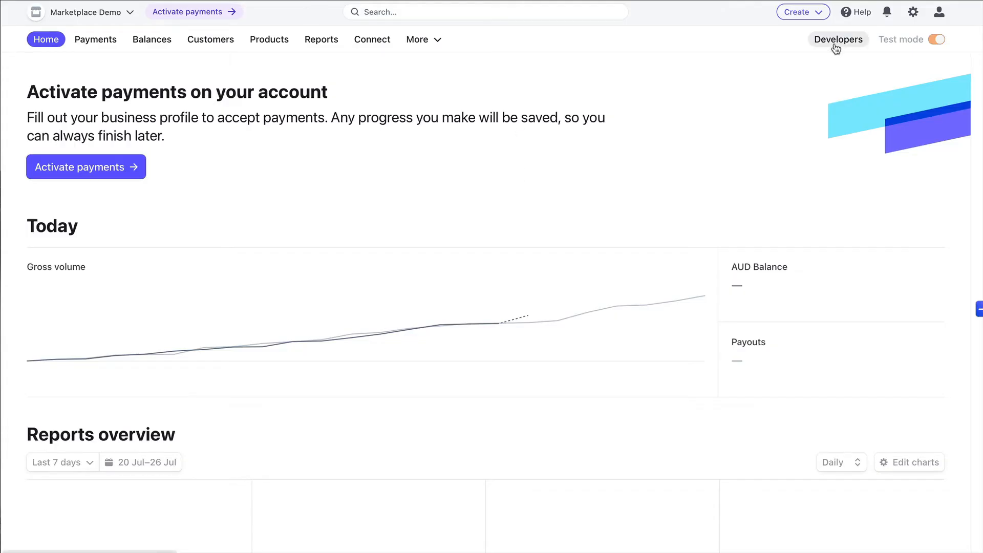
View the Stripe test API keys under Developers and reveal the test secret key
{"action": "left_click", "coordinate": [839, 39]}
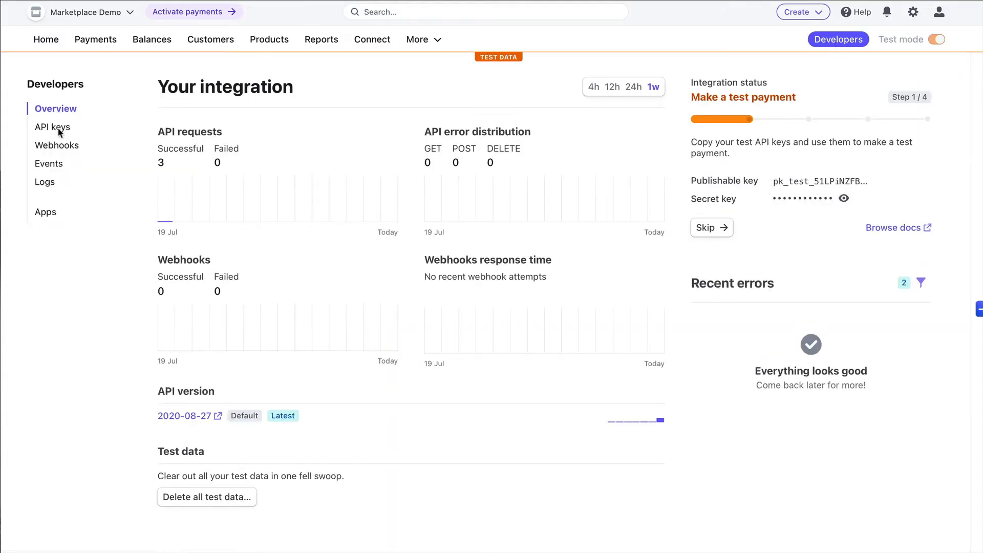
{"action": "left_click", "coordinate": [51, 127]}
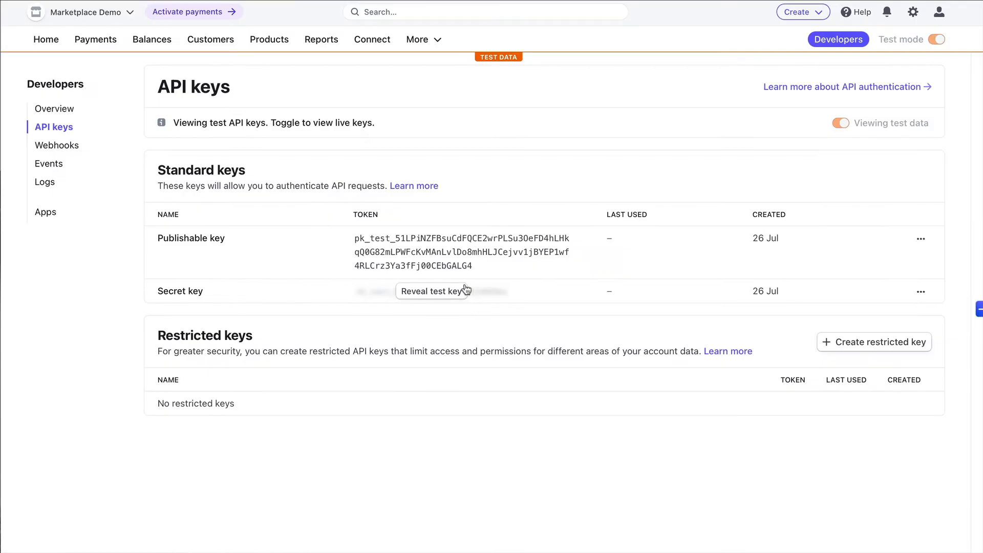
{"action": "left_click", "coordinate": [431, 291]}
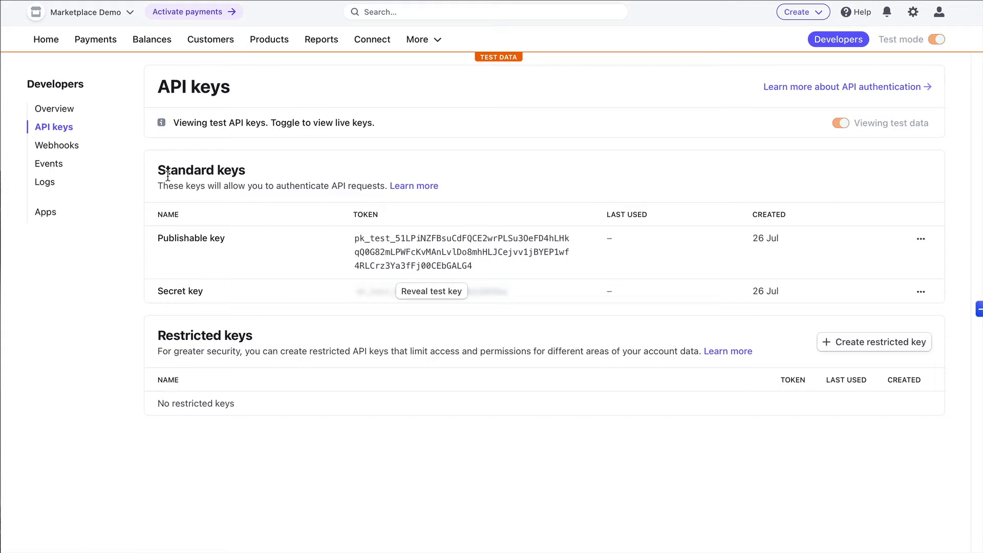
{"action": "mouse_move", "coordinate": [758, 82]}
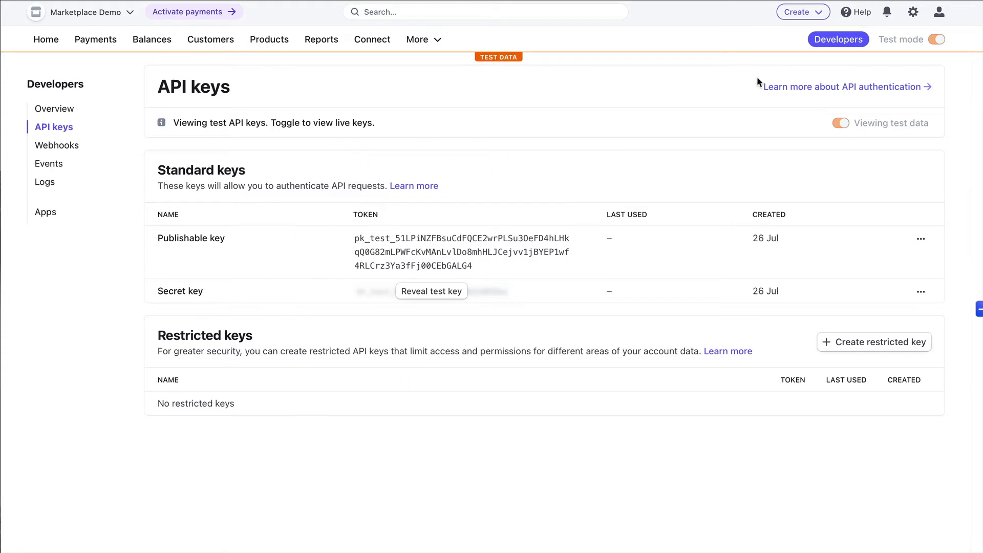
{"action": "mouse_move", "coordinate": [588, 117]}
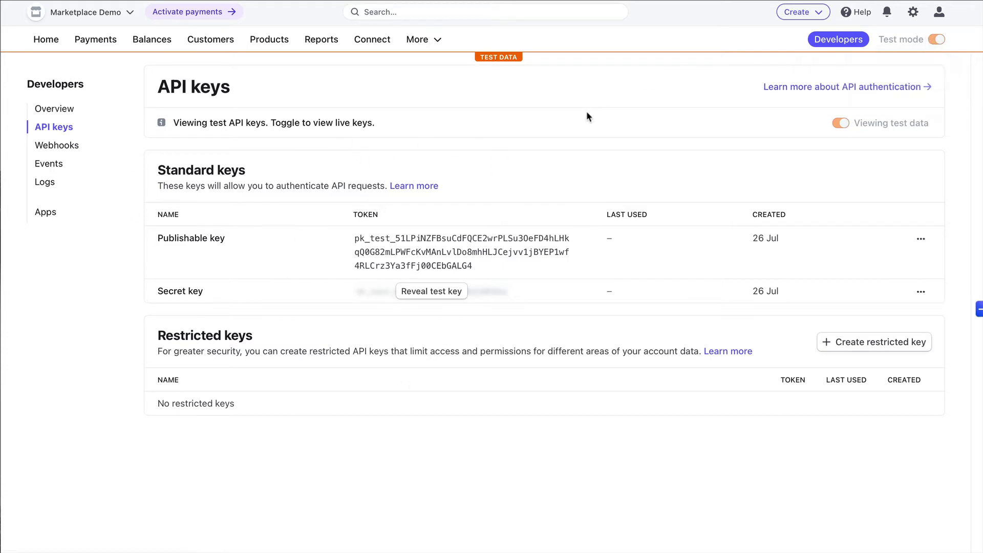
{"action": "mouse_move", "coordinate": [303, 272]}
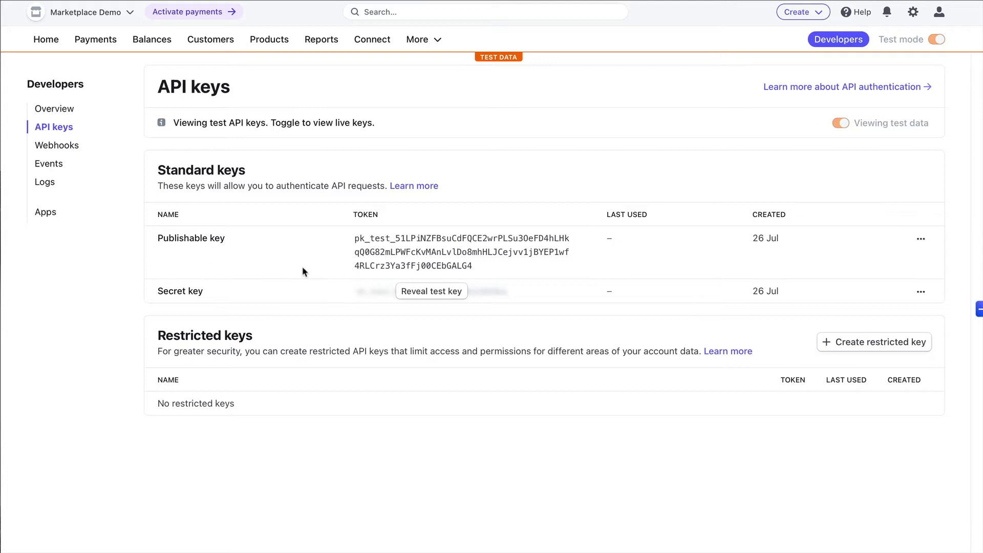
{"action": "mouse_move", "coordinate": [570, 510]}
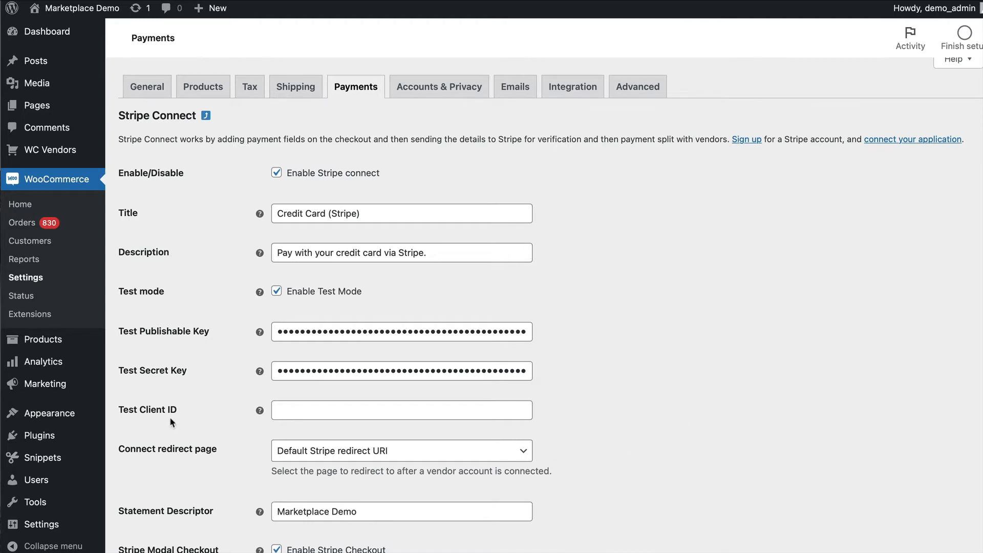
{"action": "mouse_move", "coordinate": [191, 417]}
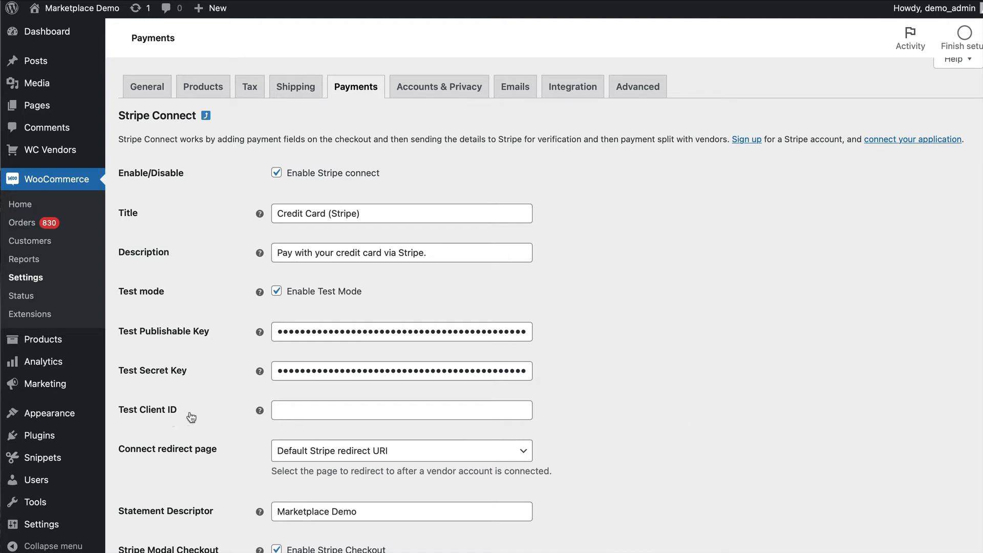
{"action": "mouse_move", "coordinate": [592, 392]}
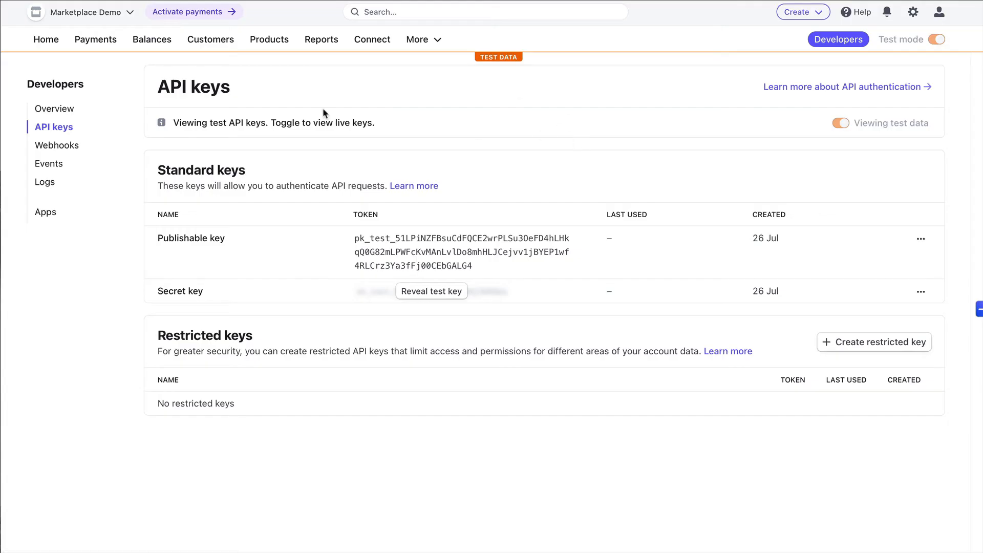
Choose a platform or marketplace integration in Stripe Connect and view Connect settings
{"action": "left_click", "coordinate": [371, 40]}
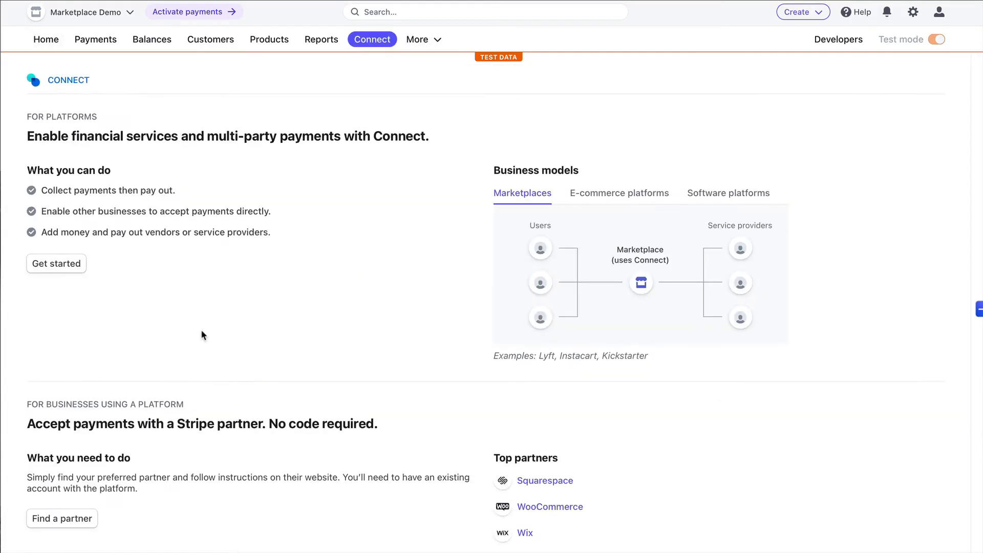
{"action": "mouse_move", "coordinate": [175, 295]}
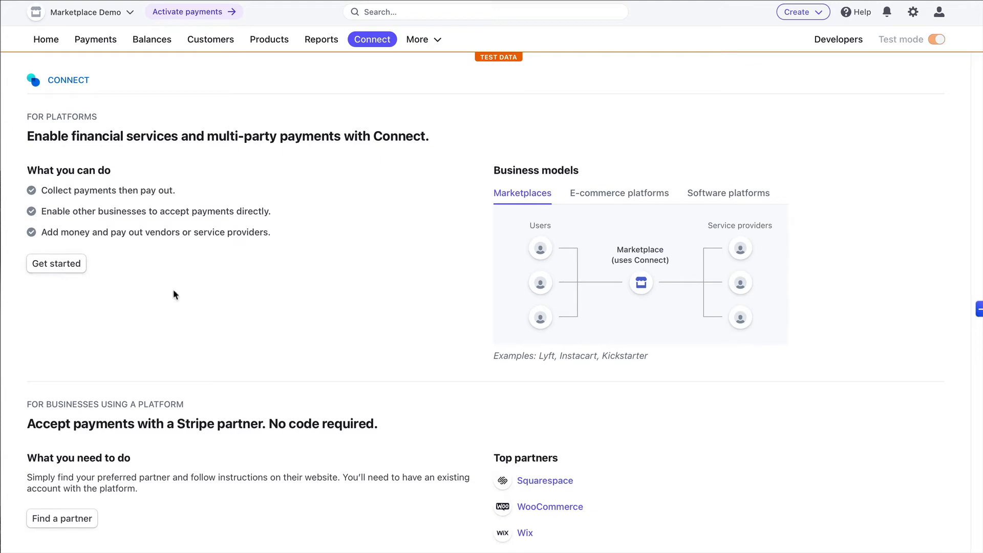
{"action": "mouse_move", "coordinate": [351, 350]}
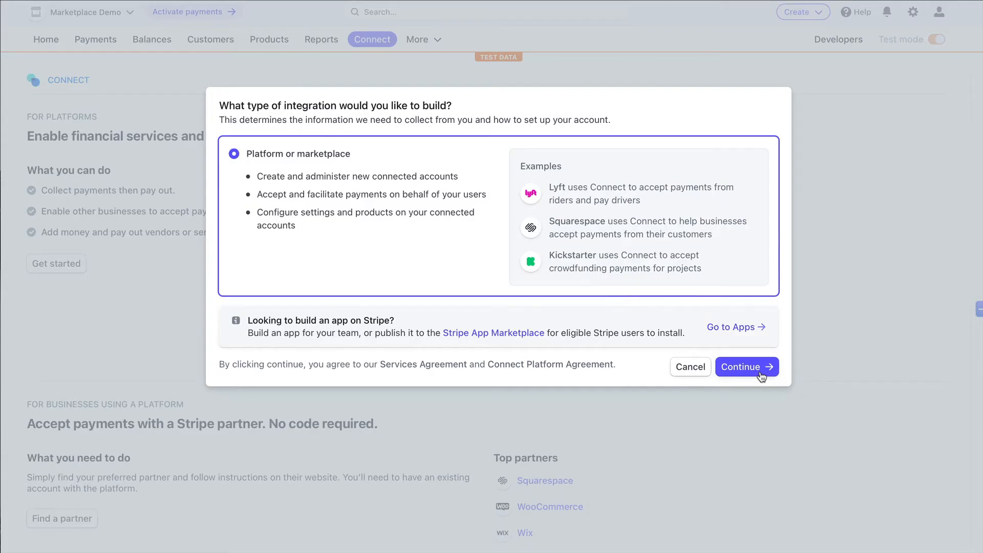
{"action": "left_click", "coordinate": [746, 366]}
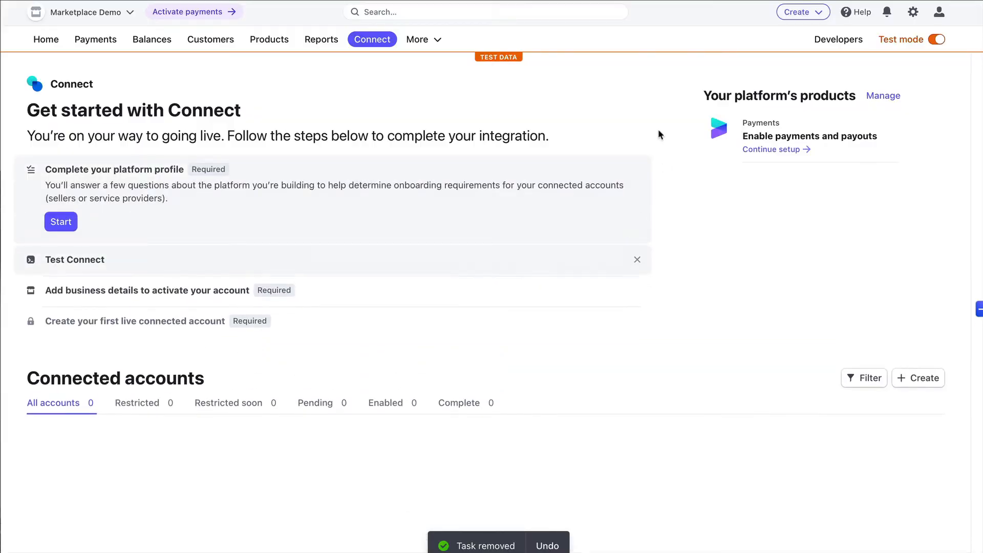
{"action": "mouse_move", "coordinate": [914, 12]}
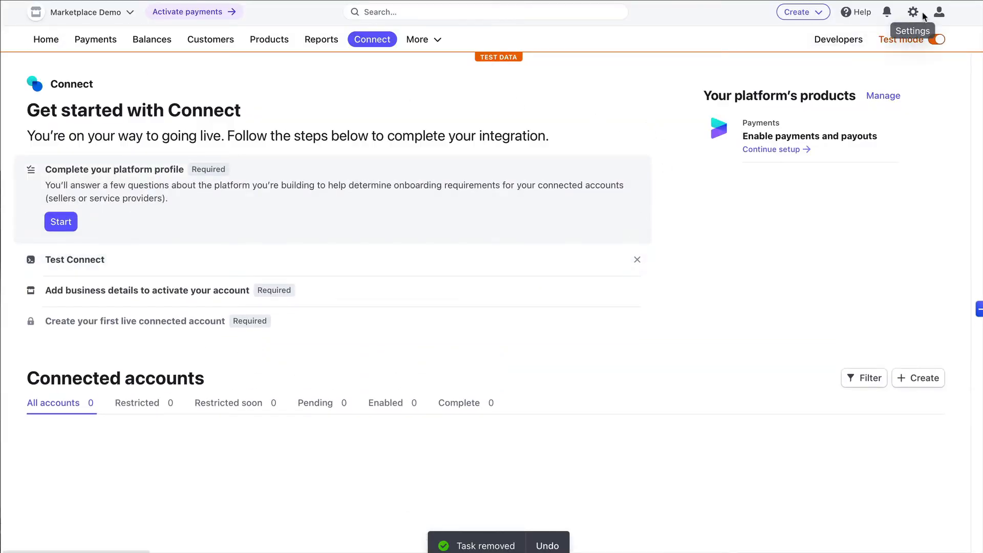
{"action": "left_click", "coordinate": [915, 12]}
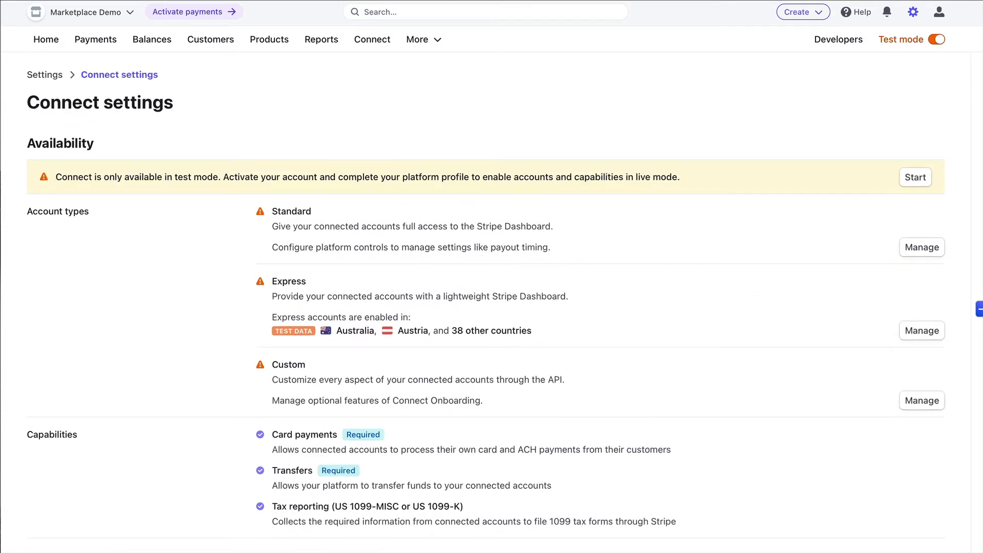
{"action": "scroll", "scroll_direction": "down", "scroll_amount": 3}
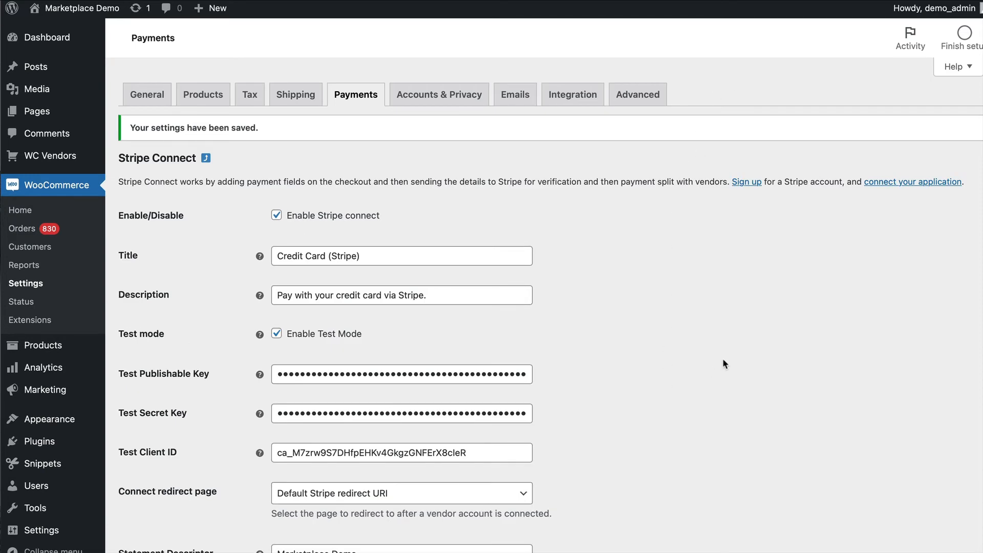
{"action": "mouse_move", "coordinate": [773, 318]}
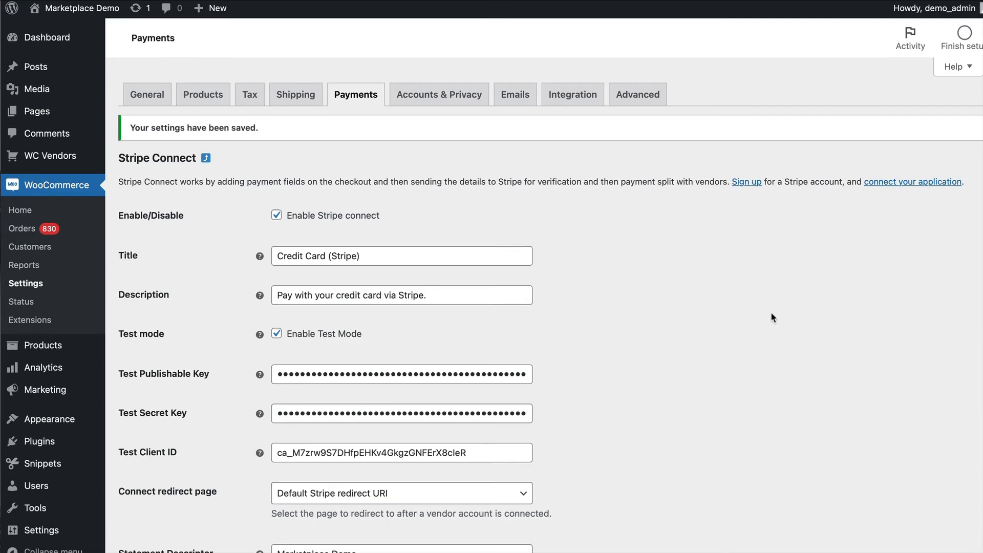
{"action": "mouse_move", "coordinate": [770, 320]}
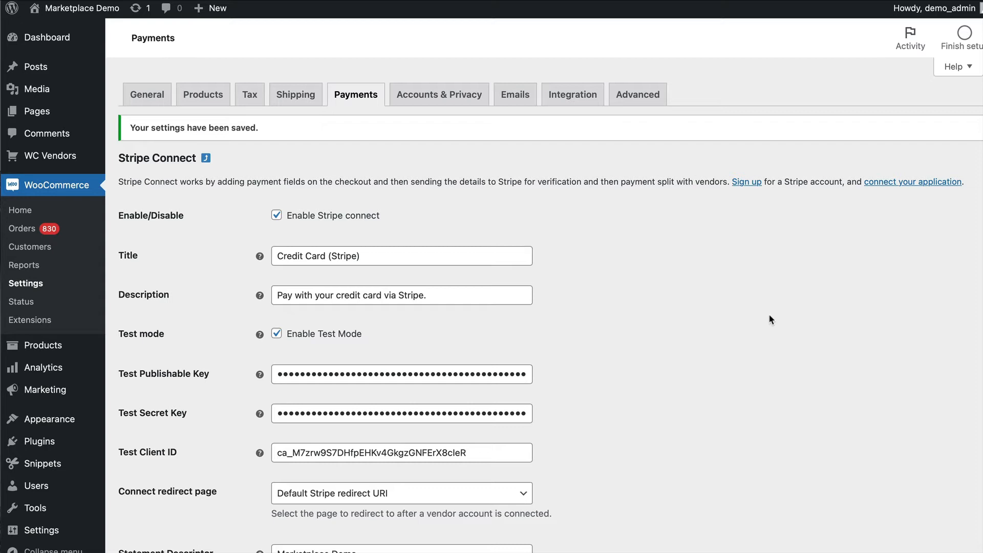
{"action": "mouse_move", "coordinate": [658, 331]}
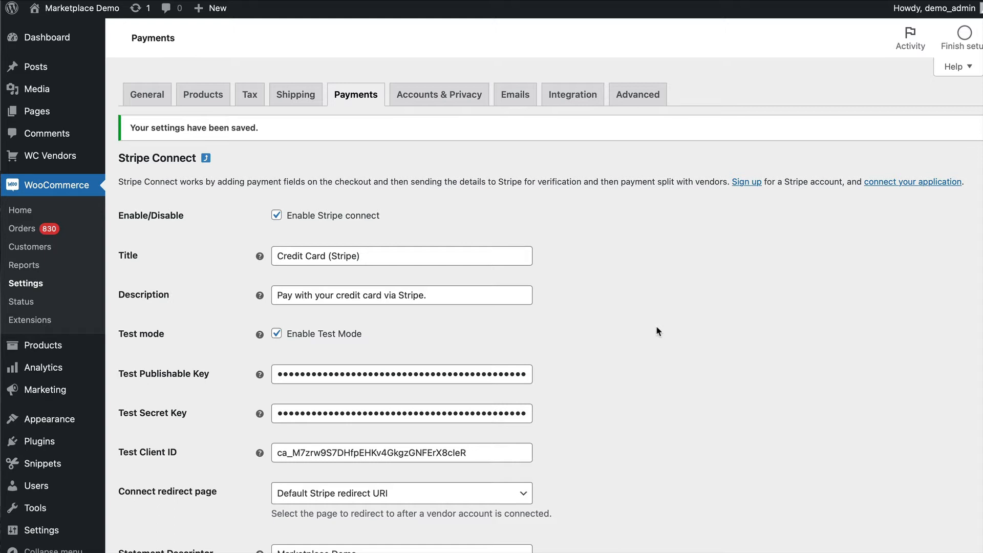
{"action": "mouse_move", "coordinate": [741, 396]}
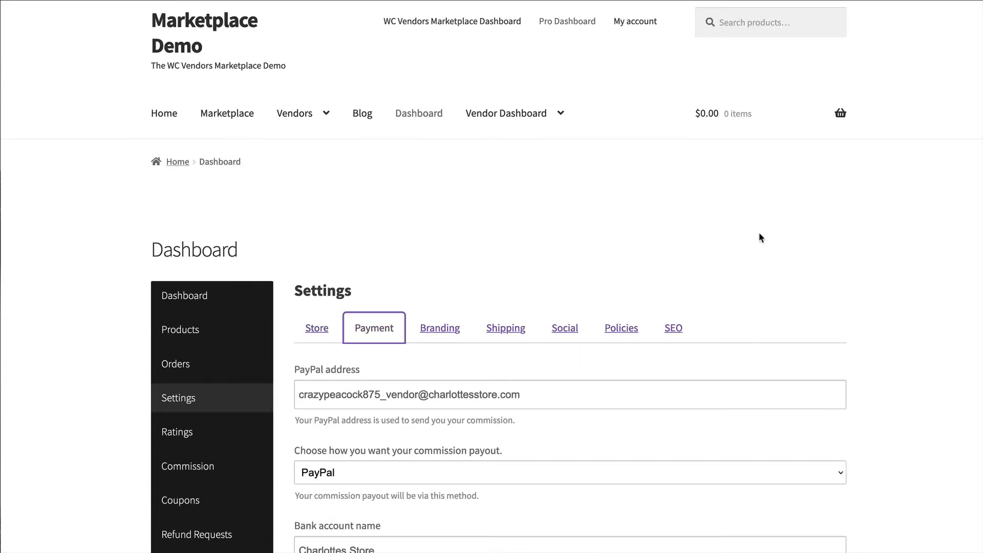
Try Connect with Stripe in vendor Payment settings, getting the OAuth disabled error
{"action": "scroll", "scroll_direction": "down", "scroll_amount": 3}
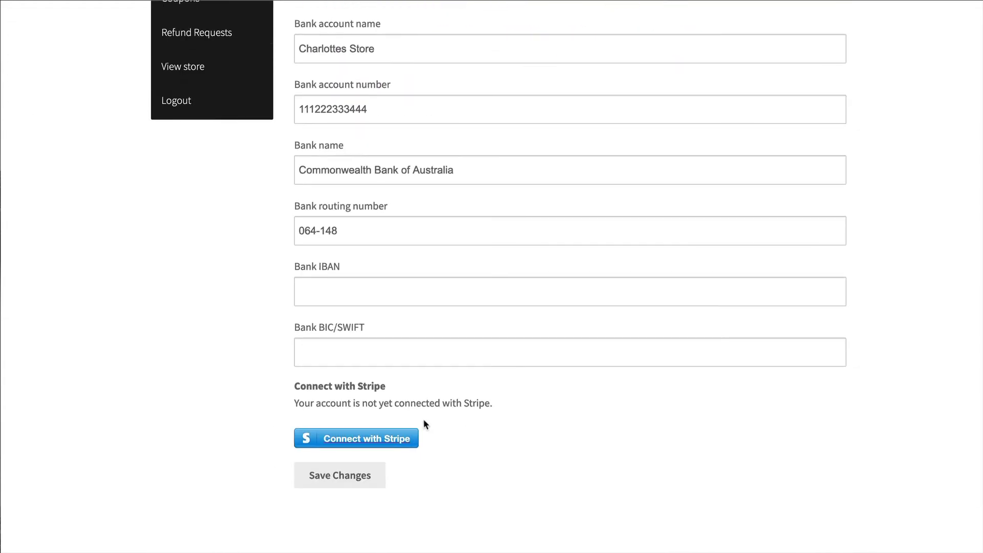
{"action": "left_click", "coordinate": [356, 438]}
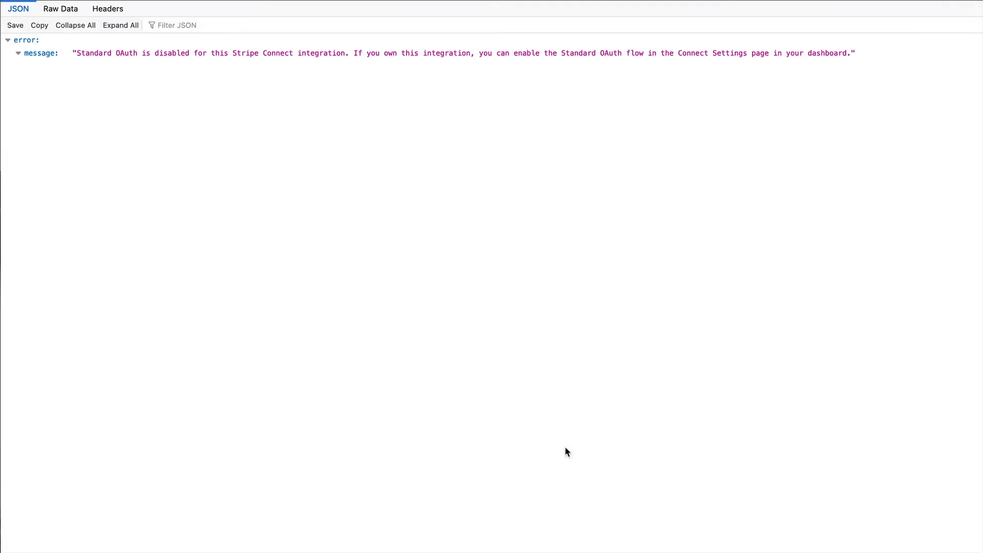
{"action": "mouse_move", "coordinate": [439, 317]}
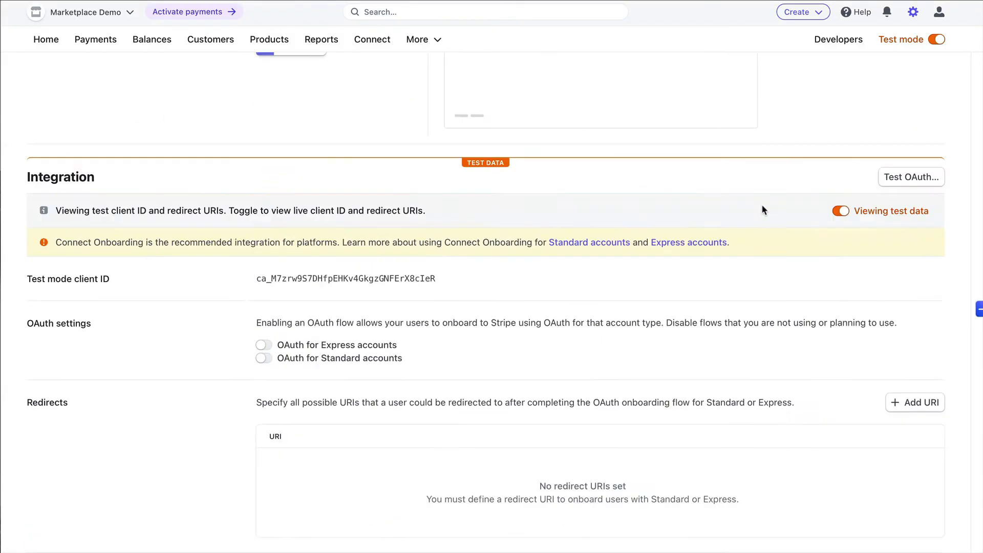
Toggle OAuth for Standard accounts on, then skip the test-mode onboarding form
{"action": "left_click", "coordinate": [264, 358]}
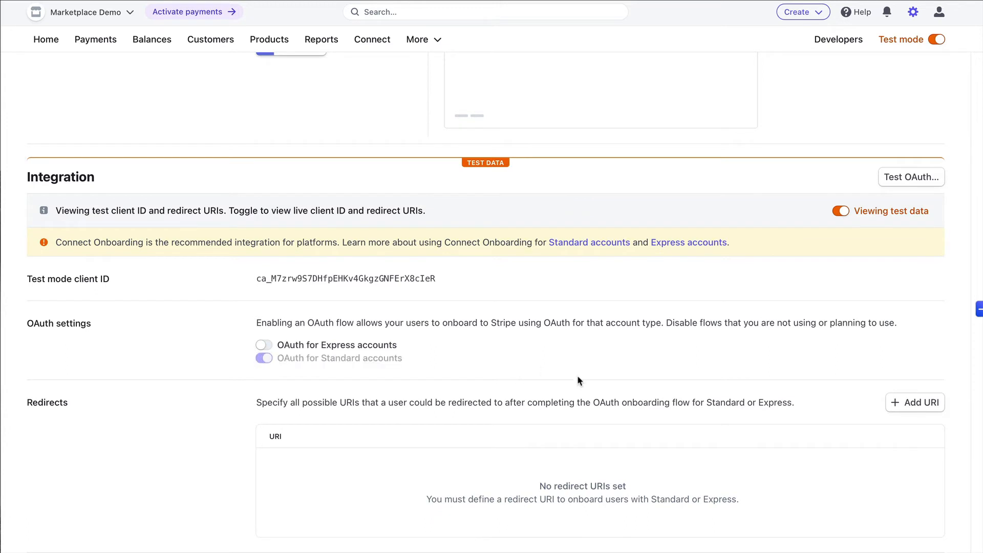
{"action": "left_click", "coordinate": [264, 358]}
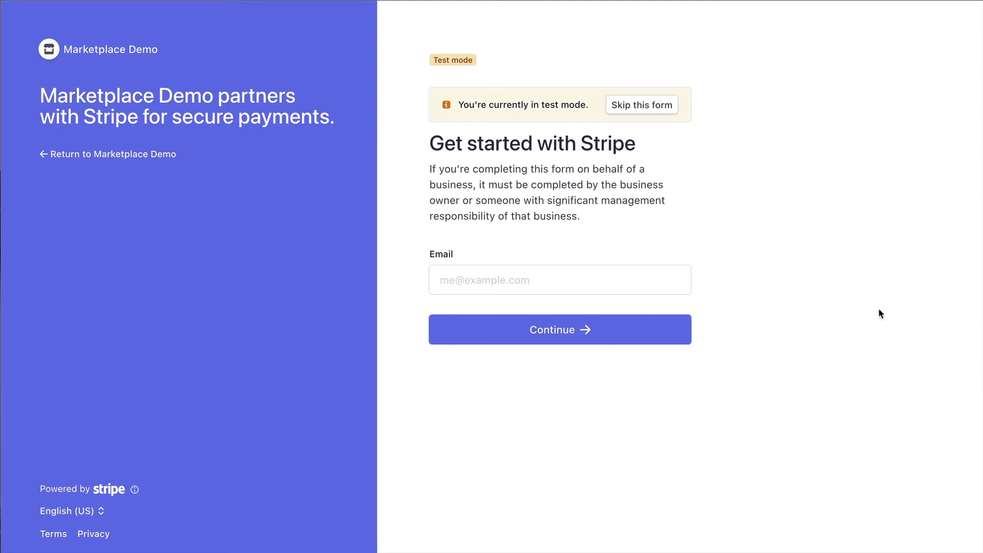
{"action": "mouse_move", "coordinate": [867, 310]}
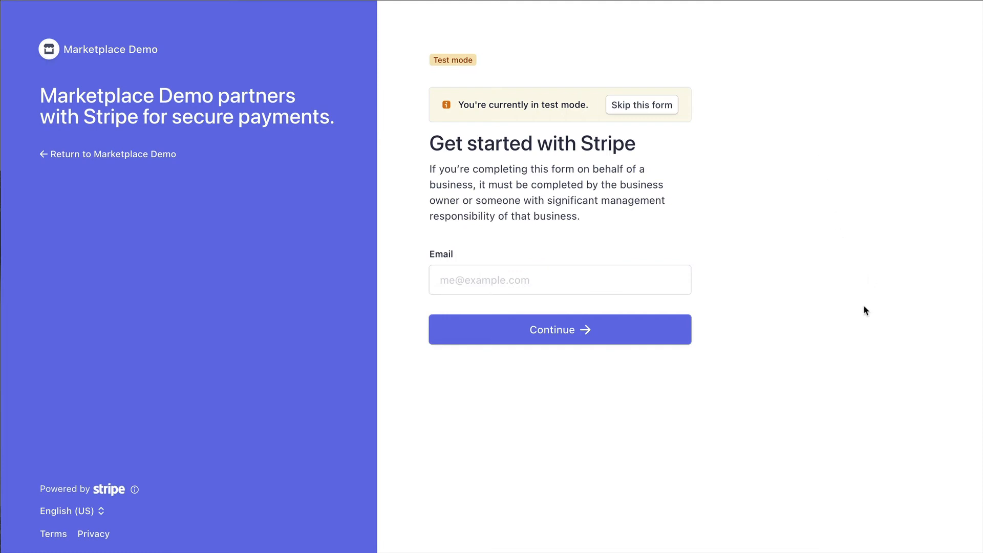
{"action": "mouse_move", "coordinate": [655, 108]}
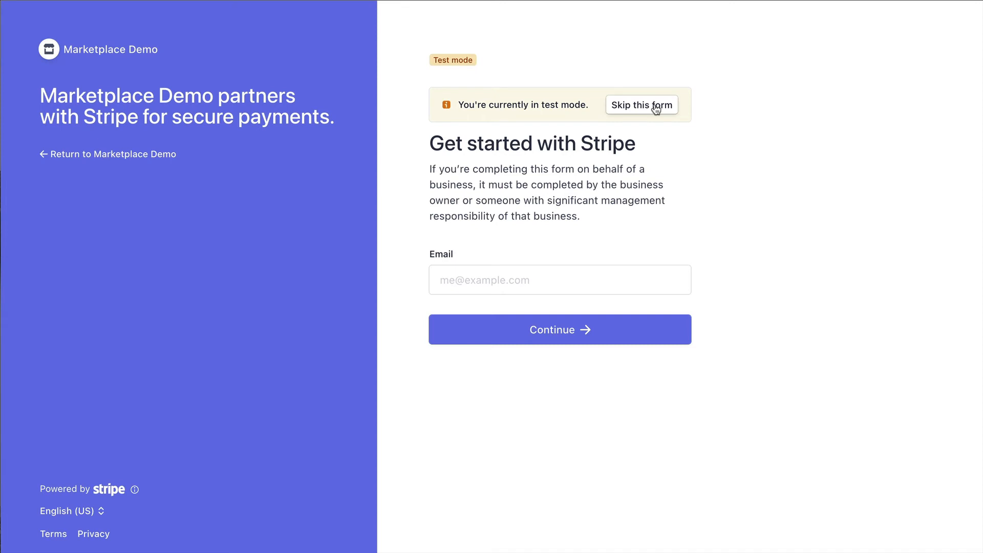
{"action": "left_click", "coordinate": [642, 105]}
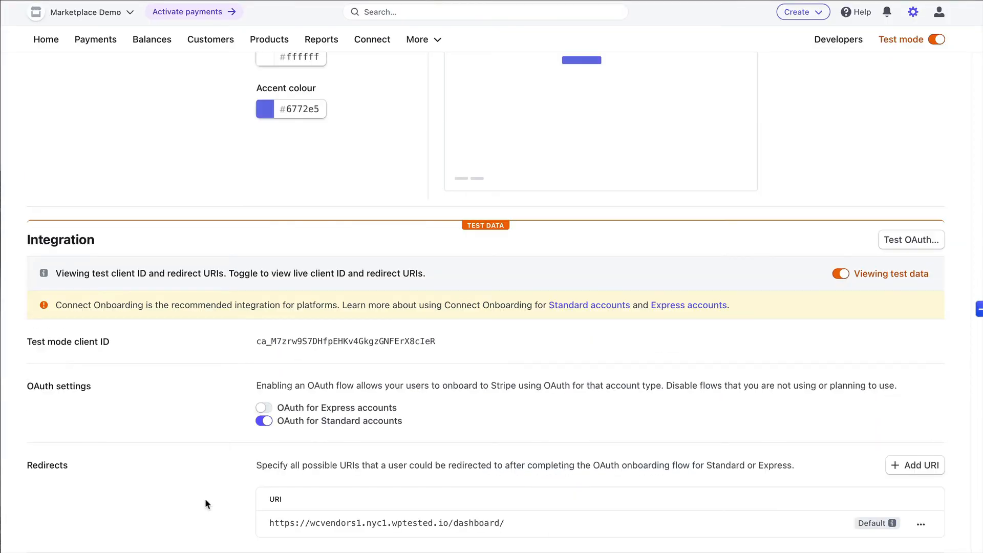
{"action": "mouse_move", "coordinate": [319, 515]}
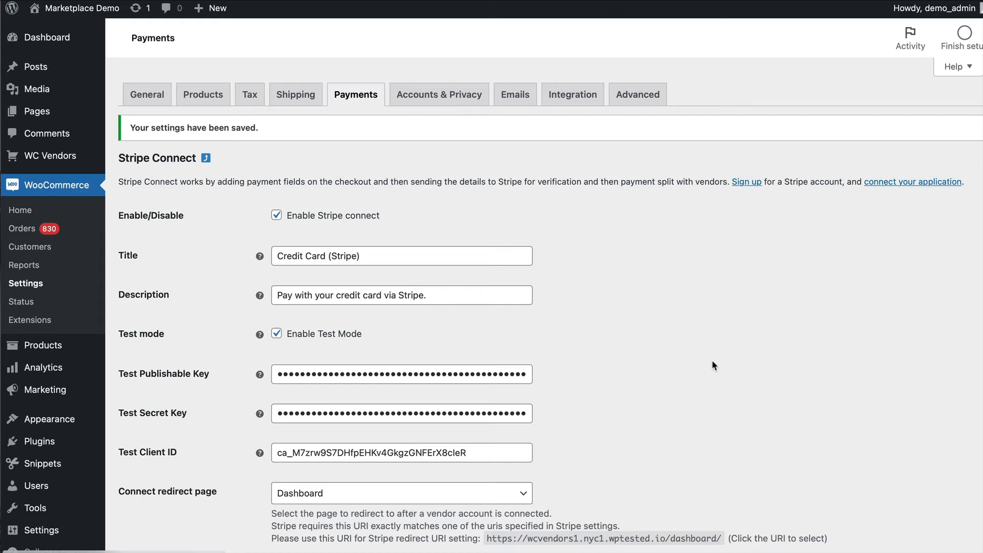
{"action": "mouse_move", "coordinate": [178, 501]}
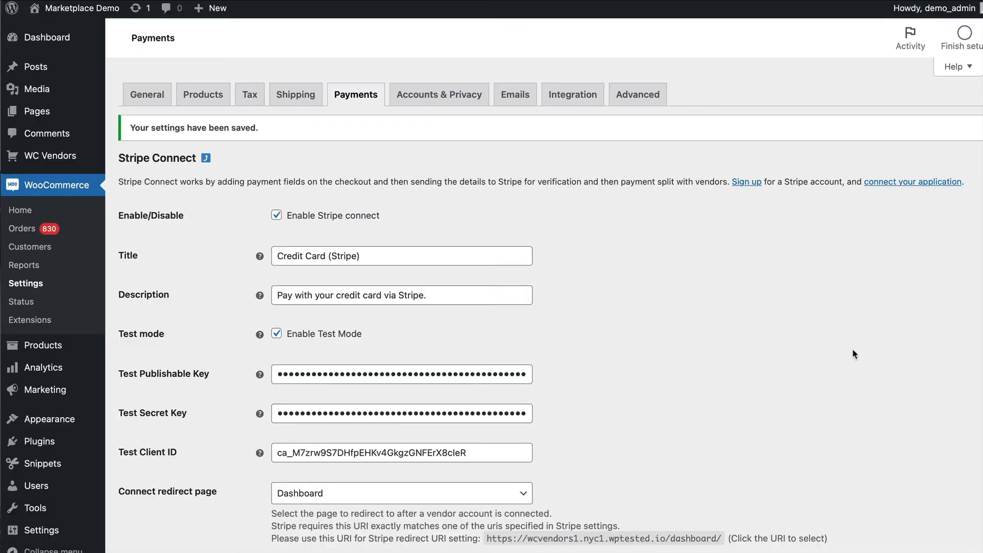
{"action": "mouse_move", "coordinate": [798, 379]}
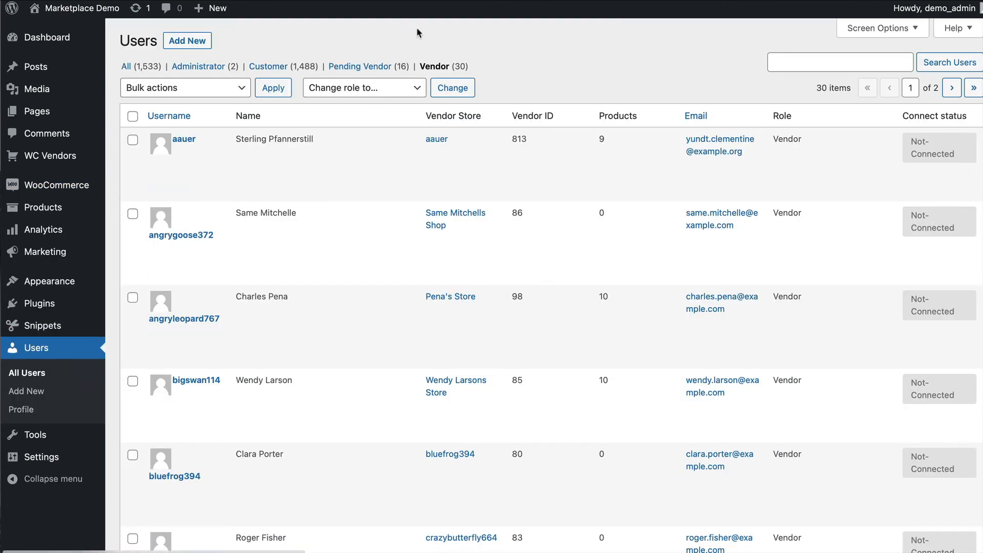
{"action": "mouse_move", "coordinate": [183, 318]}
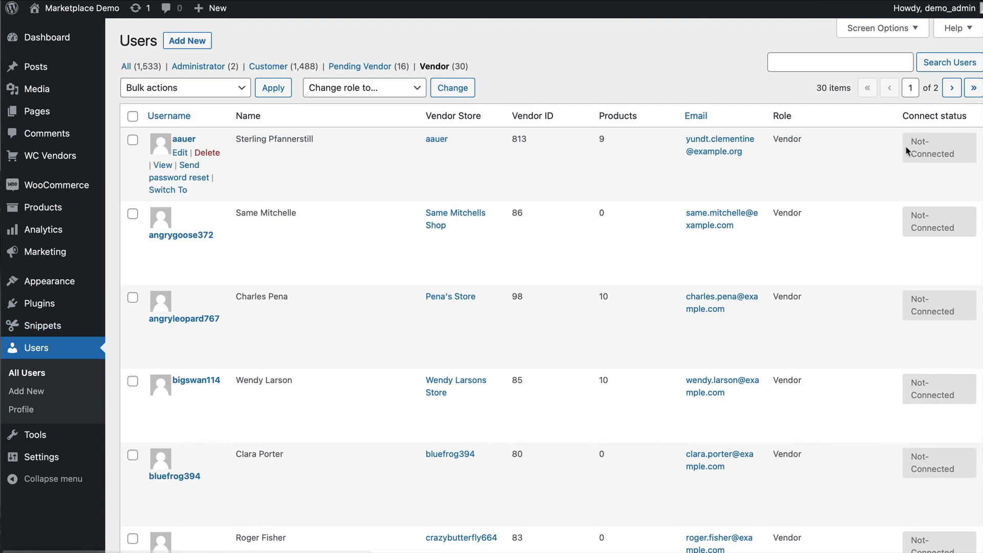
{"action": "mouse_move", "coordinate": [381, 78]}
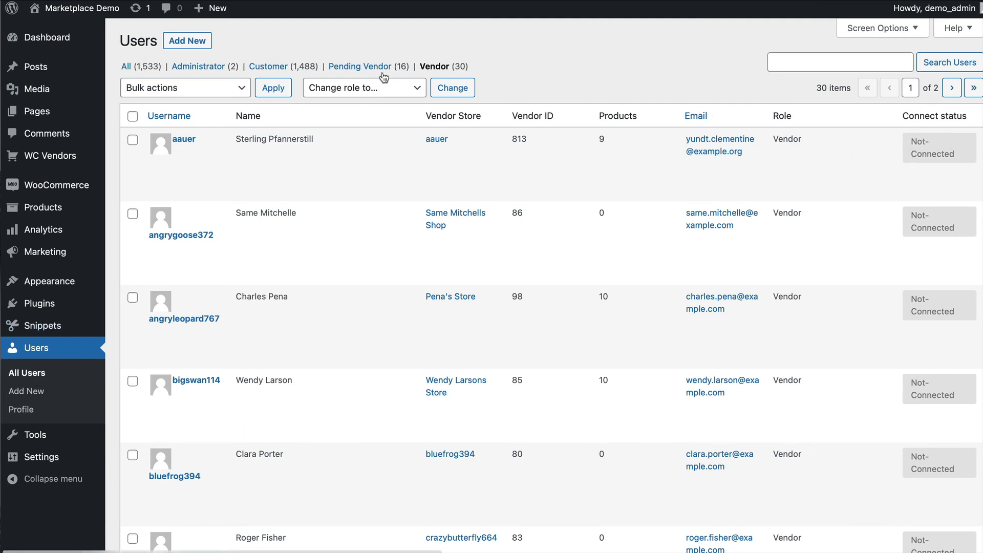
{"action": "mouse_move", "coordinate": [960, 160]}
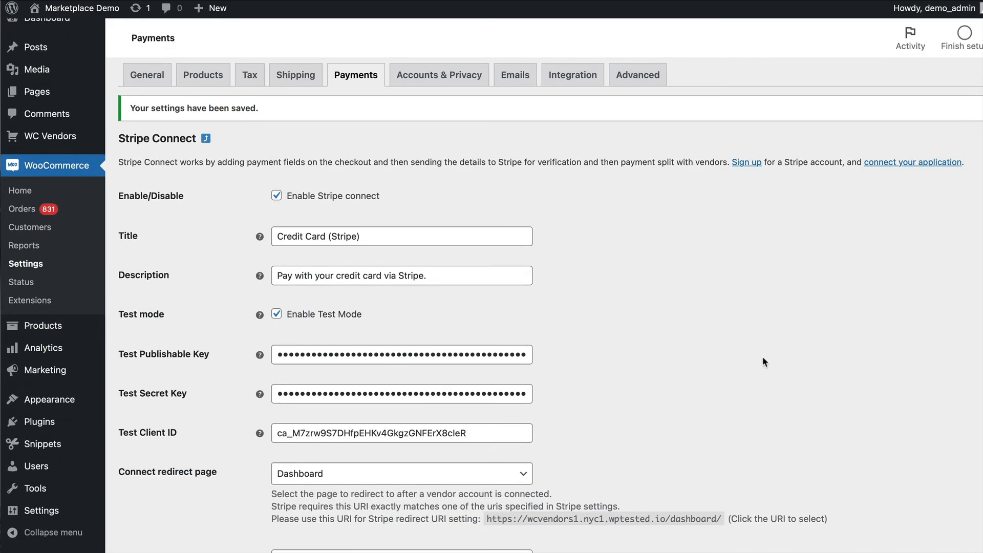
{"action": "scroll", "scroll_direction": "down", "scroll_amount": 3}
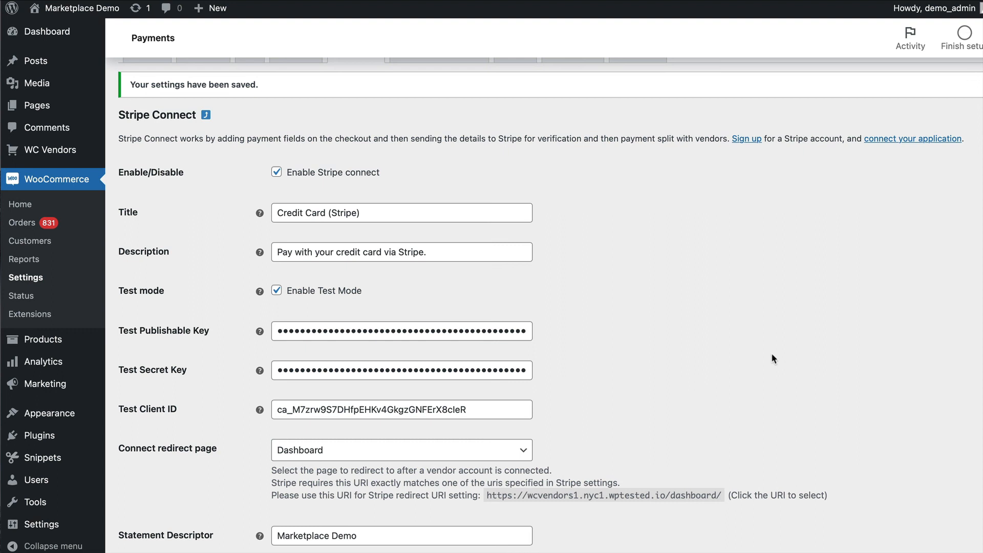
{"action": "mouse_move", "coordinate": [810, 319]}
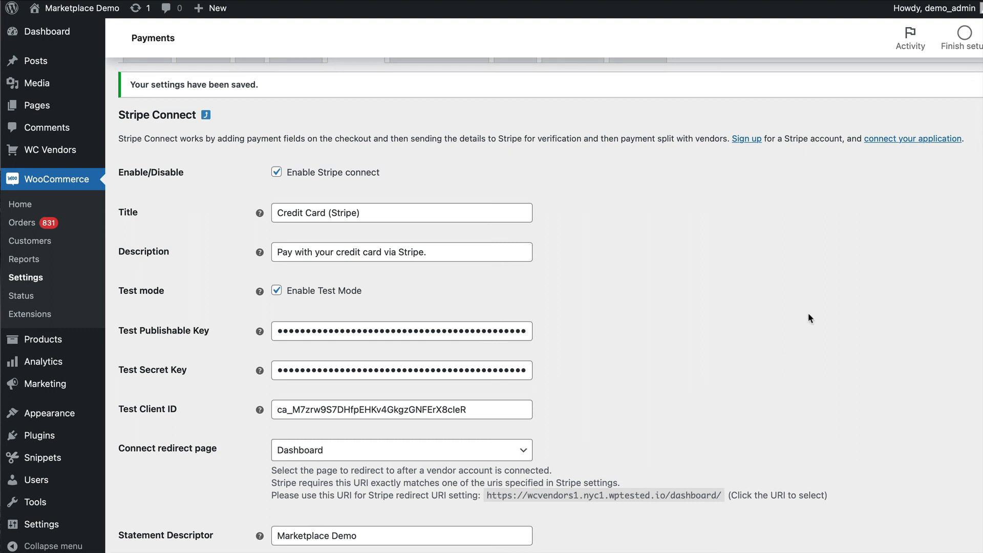